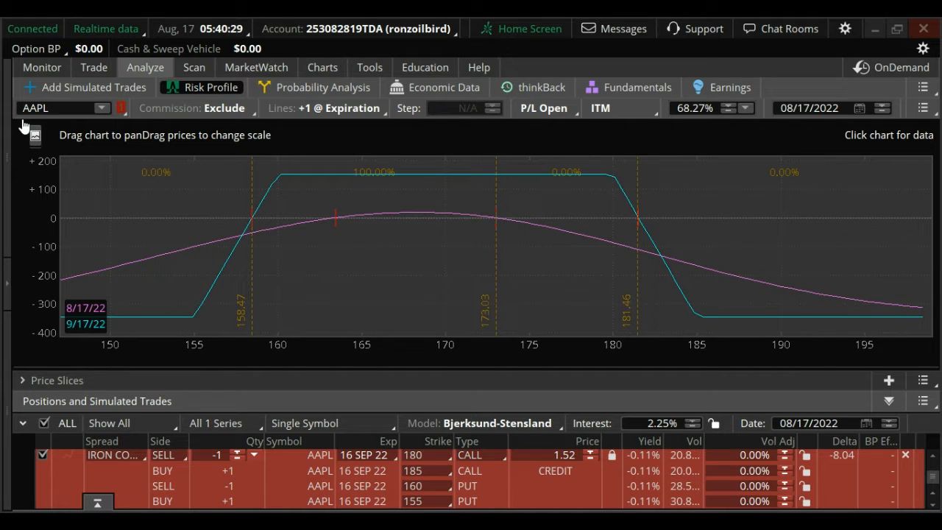
{"action": "mouse_move", "coordinate": [352, 498]}
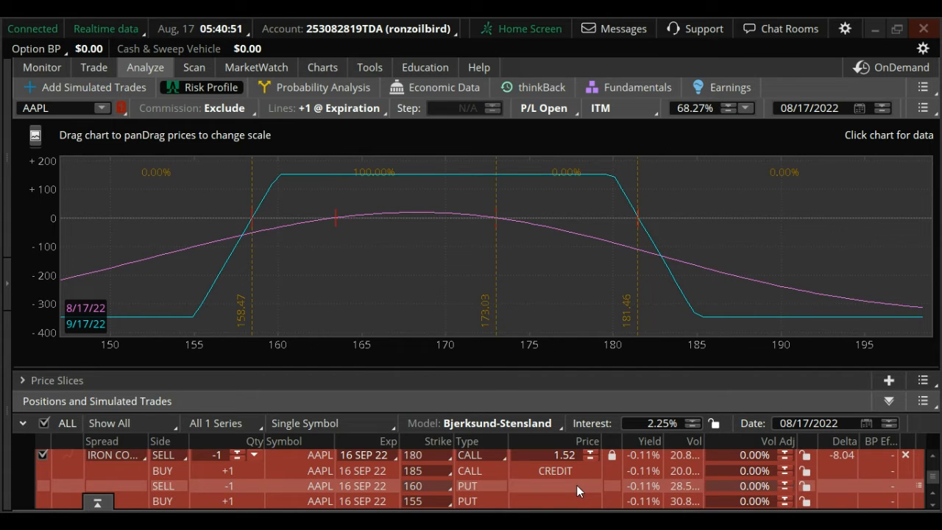
{"action": "left_click", "coordinate": [22, 380]}
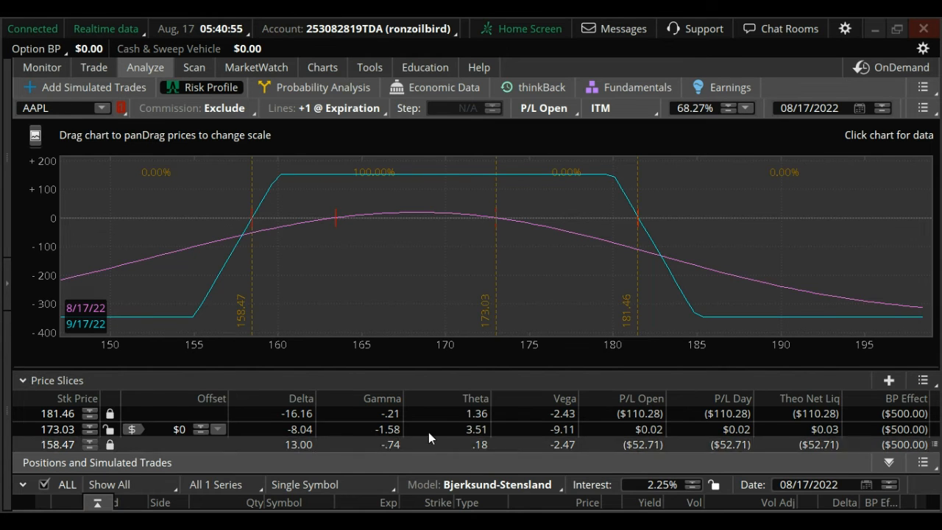
{"action": "left_click", "coordinate": [21, 380]}
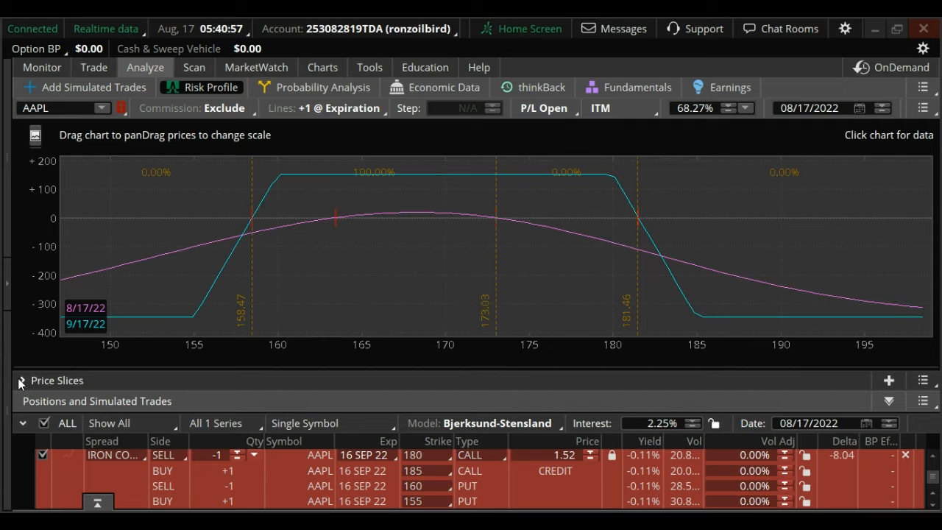